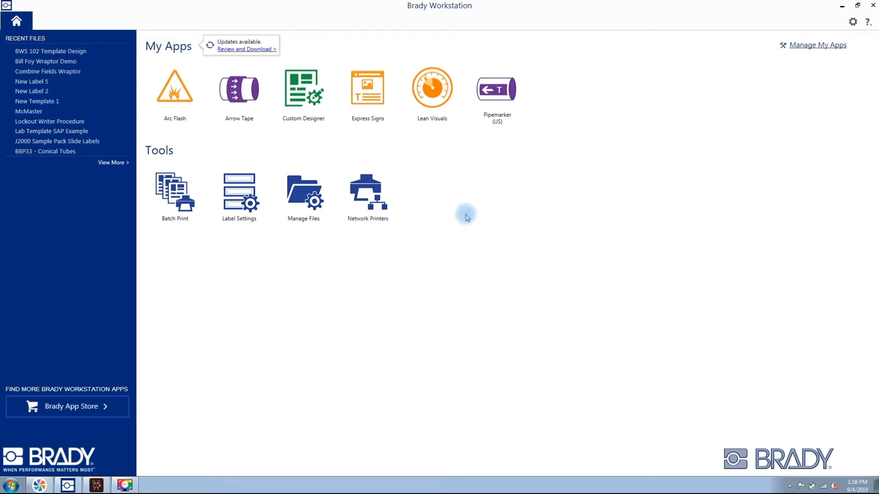
mouse_move(456, 186)
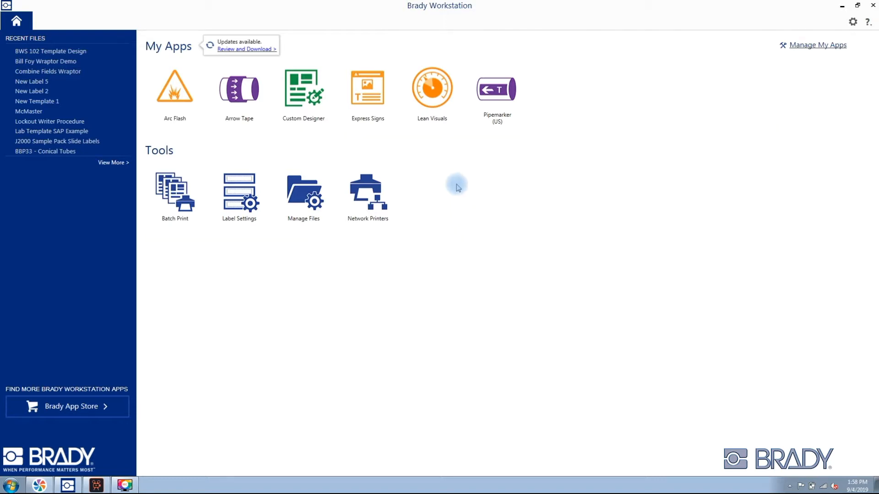
mouse_move(431, 90)
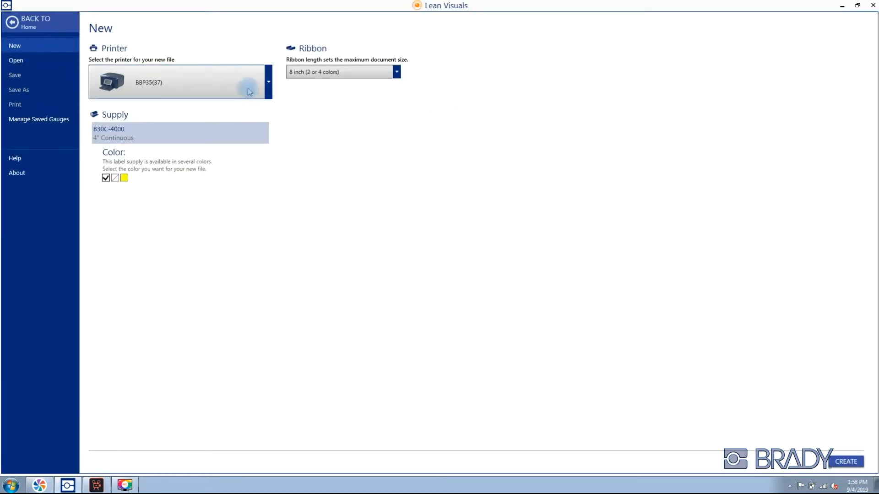
mouse_move(160, 103)
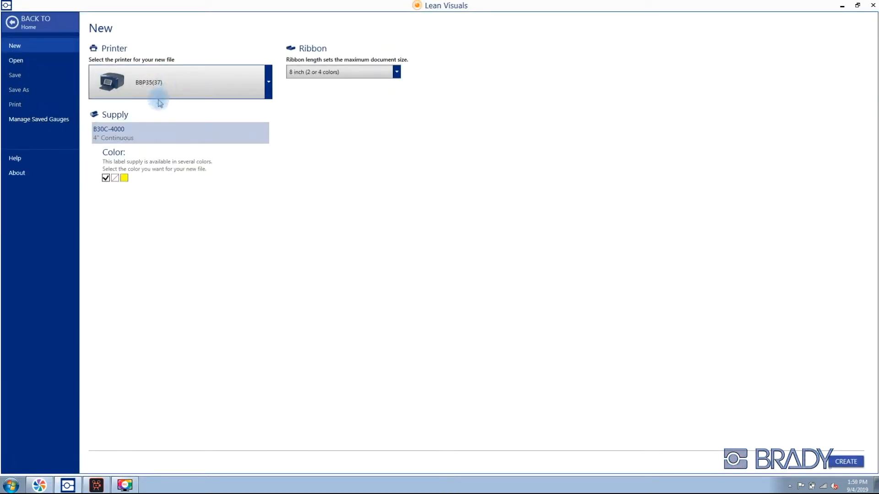
mouse_move(106, 178)
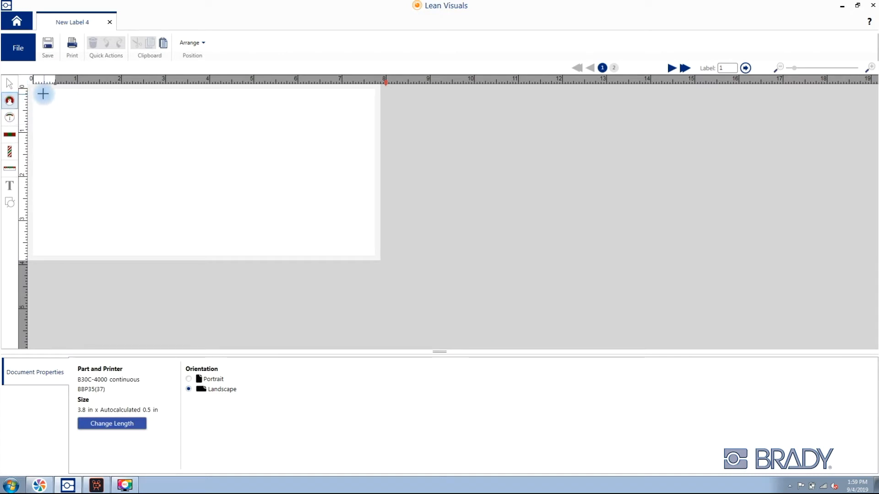
- Mark out a square gauge area on the label and choose the 270-degree blank preset
drag(43, 94, 150, 144)
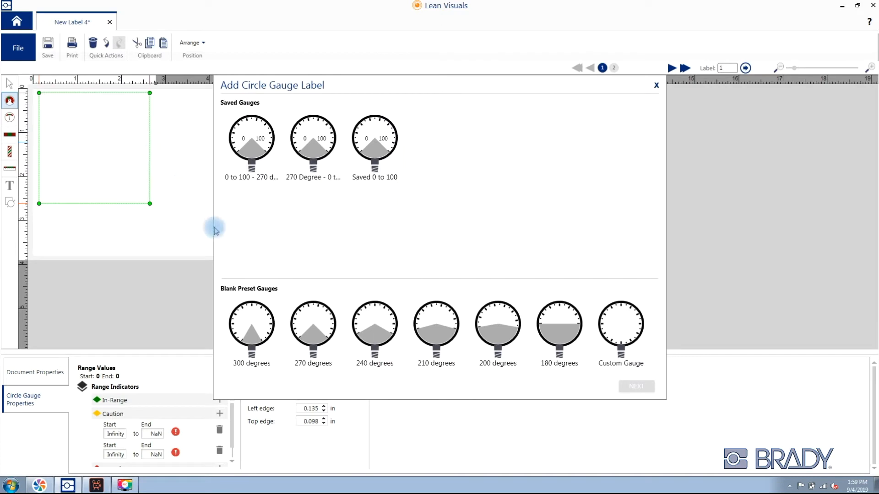
click(313, 332)
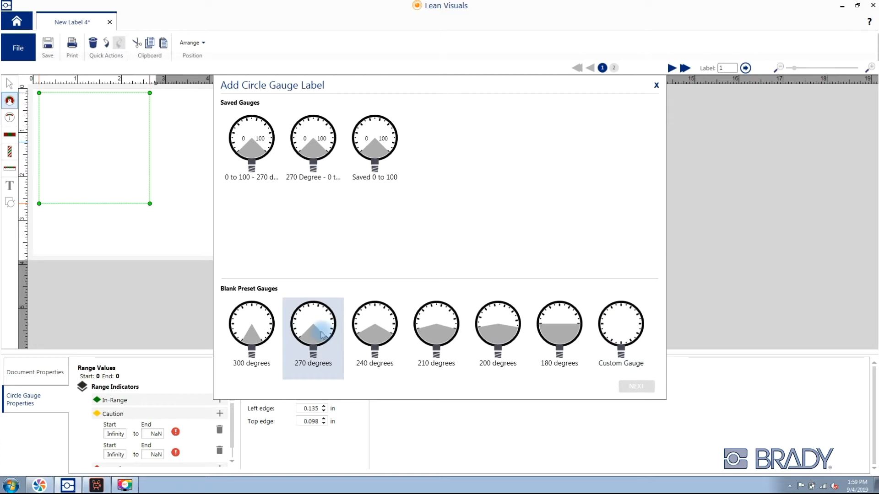
click(313, 325)
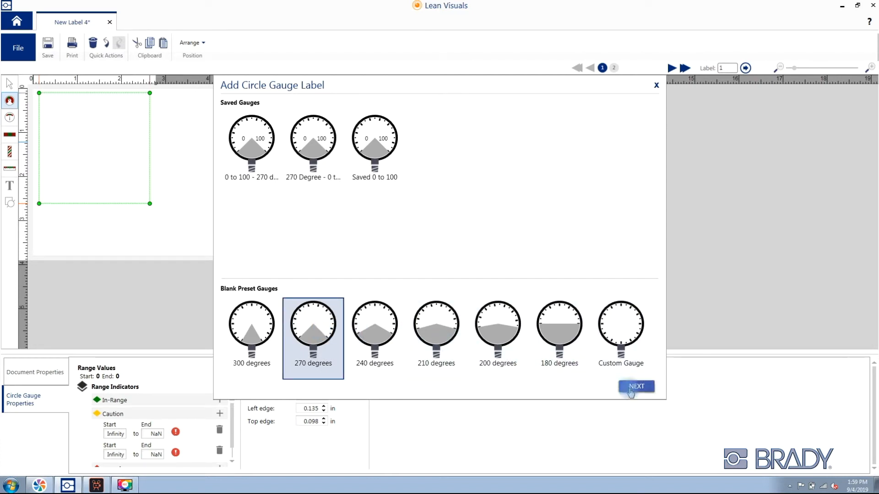
click(636, 386)
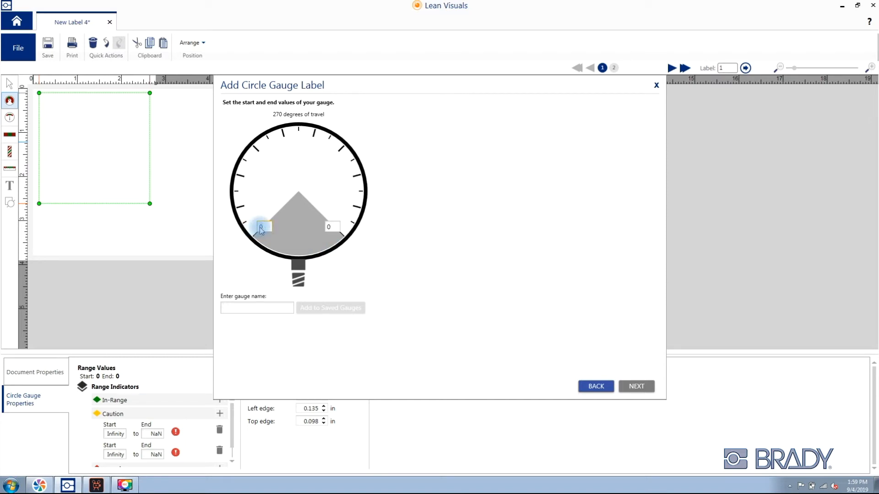
- Set the gauge start to 10 and end to 50, and save it as '270 - 10 to 50'
text(10)
click(333, 227)
text(50)
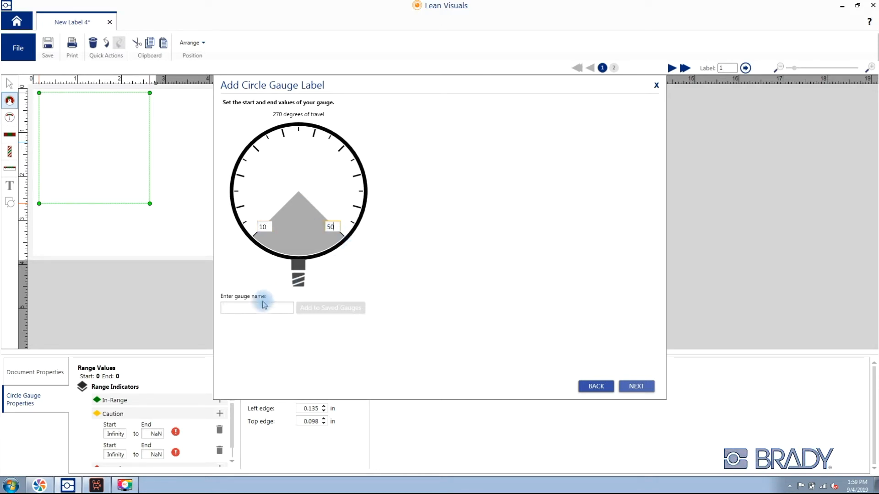
text(270 - 10 t)
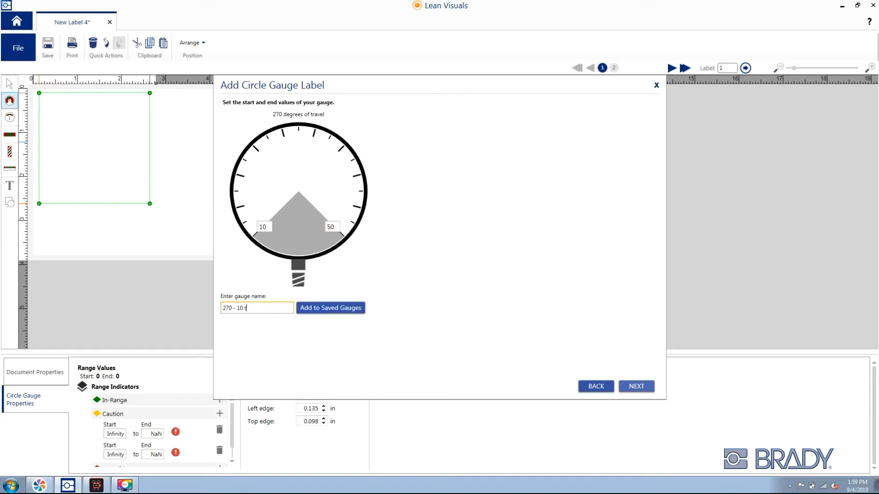
text(o 50)
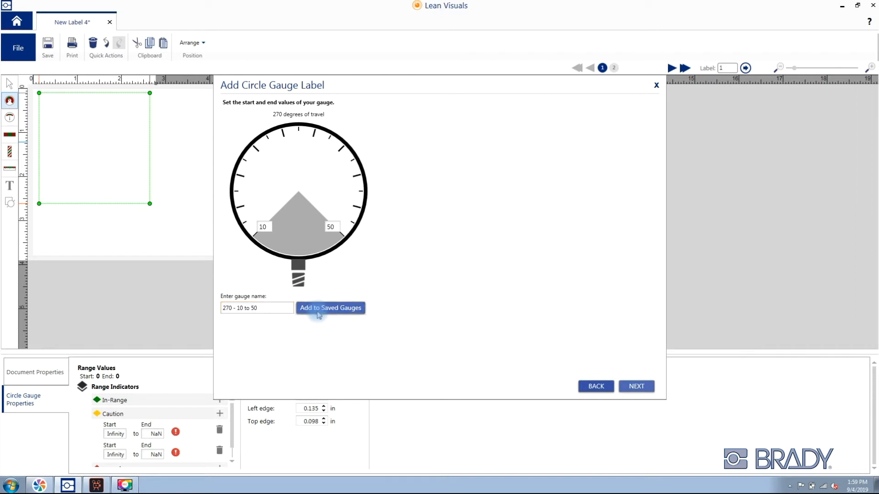
click(330, 308)
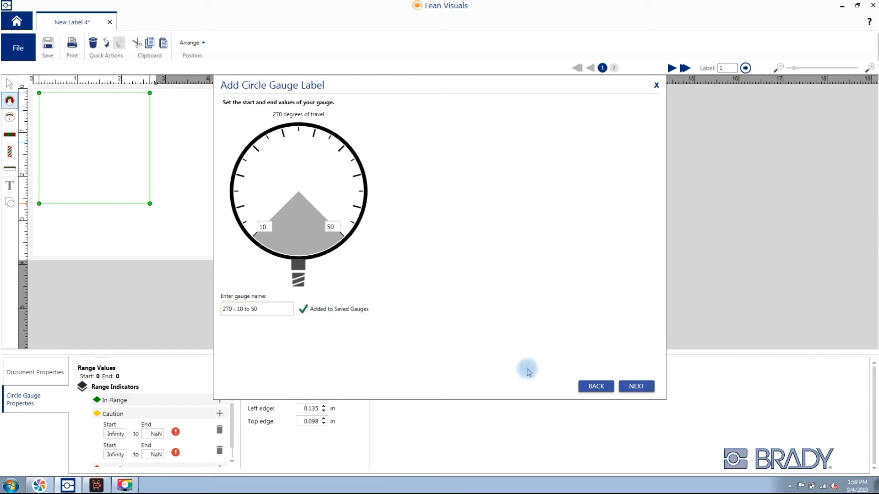
- Set the gauge inner diameter to 0.5 in and enable cutting out its unused area
click(636, 386)
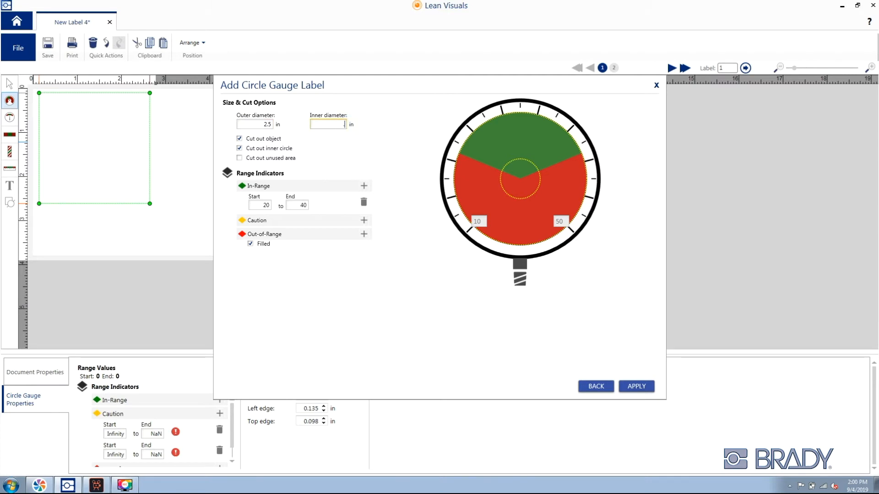
text(5)
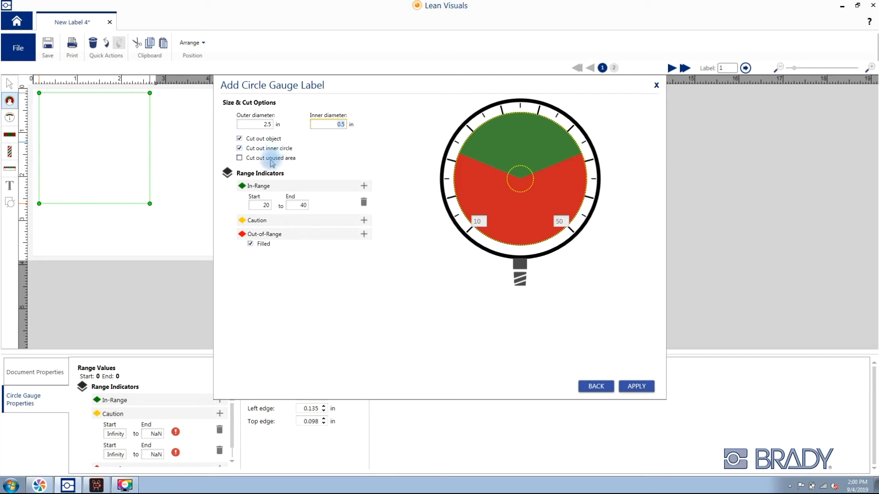
click(240, 157)
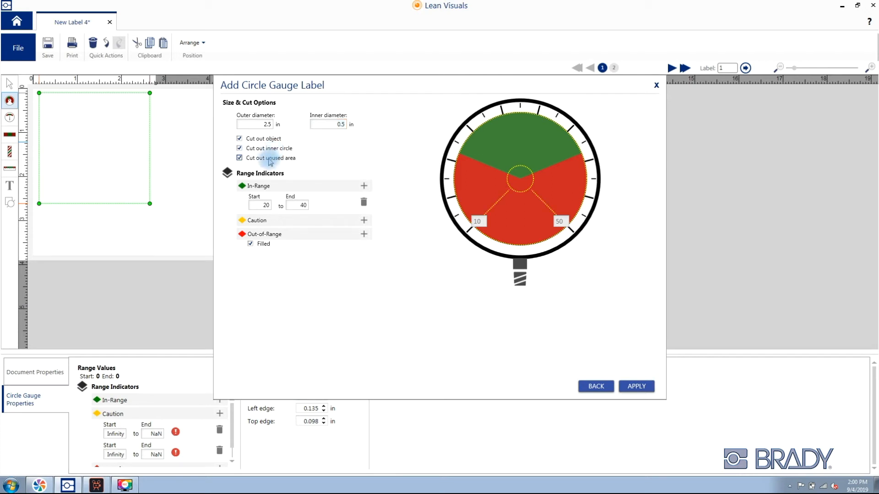
mouse_move(483, 219)
text(35)
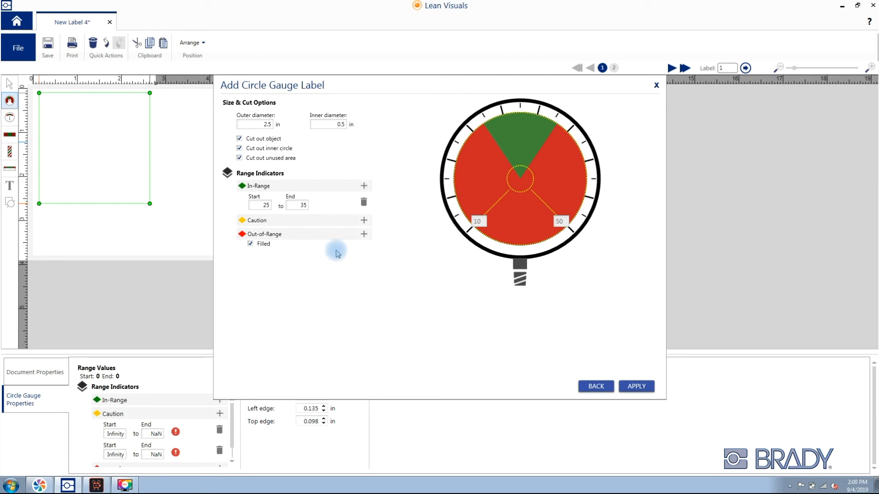
- Add two caution ranges, 20–30 and 35–40, around the 25–35 in-range band
click(363, 220)
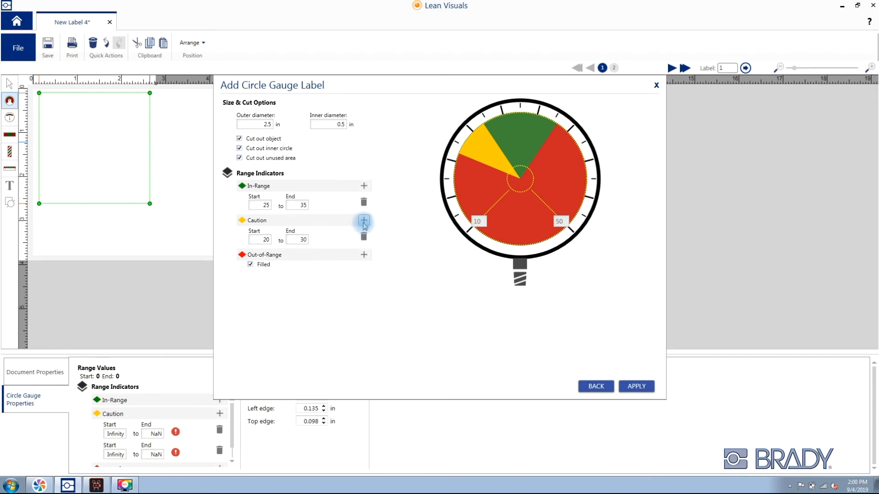
click(363, 220)
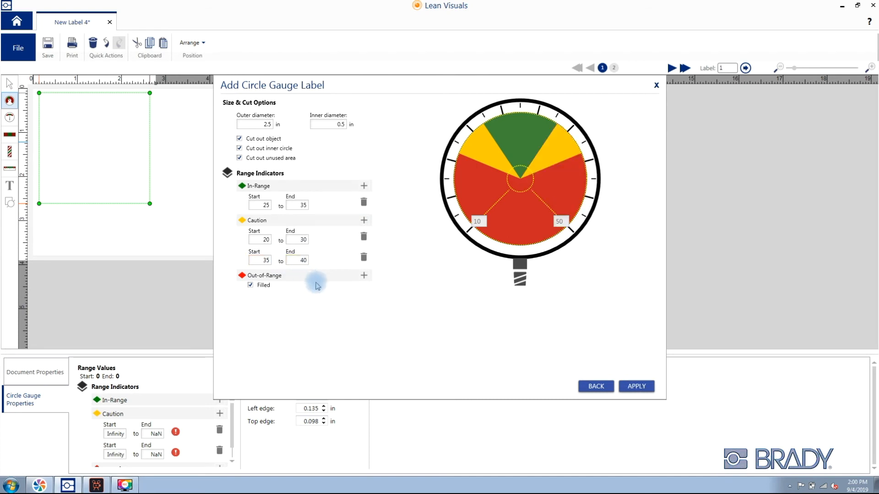
mouse_move(636, 386)
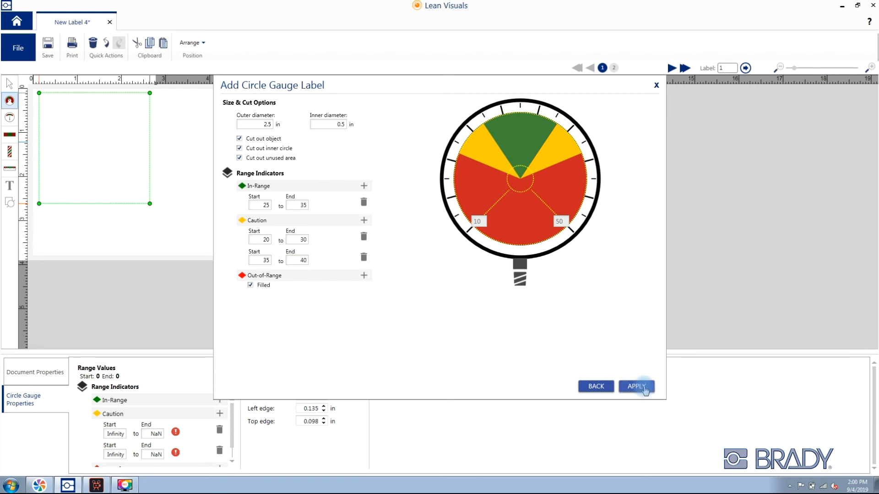
- Place the colored gauge on the label and overlay a 'Gauge 123' text box
click(637, 386)
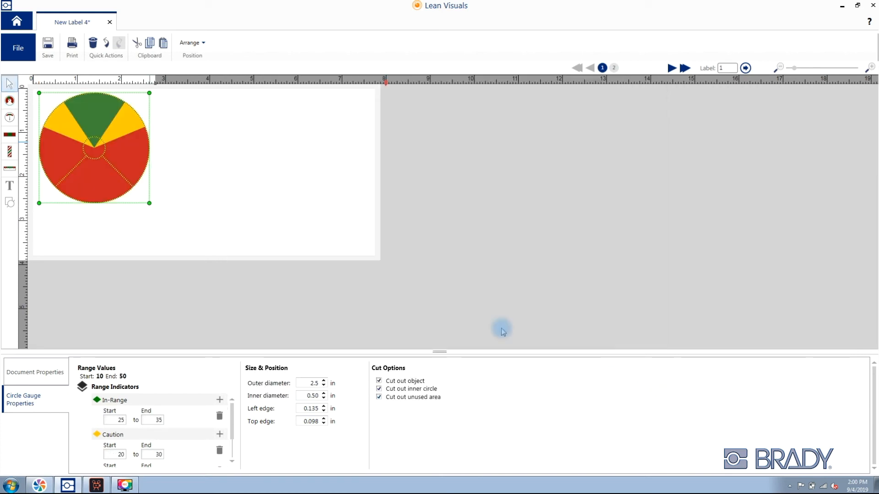
mouse_move(10, 185)
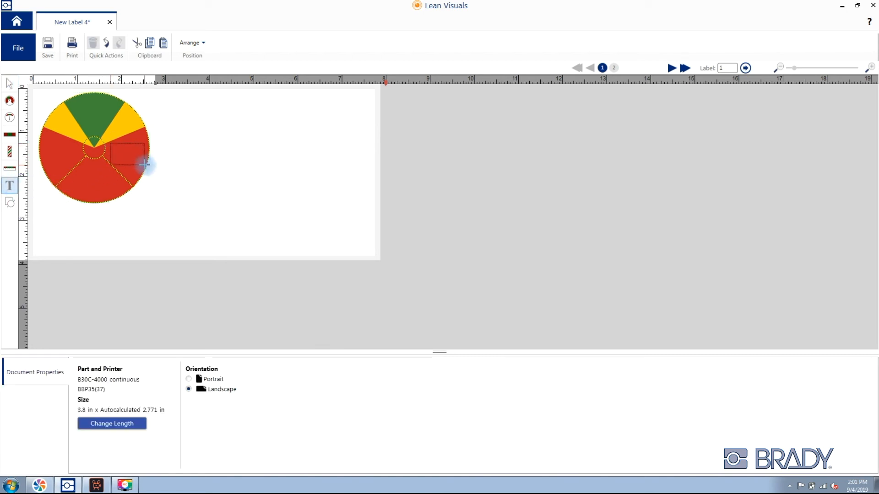
click(128, 154)
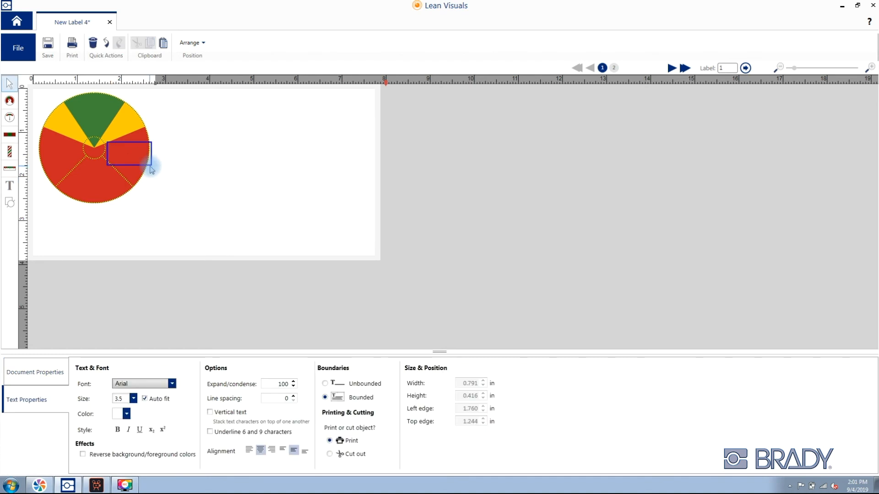
text(Gauge)
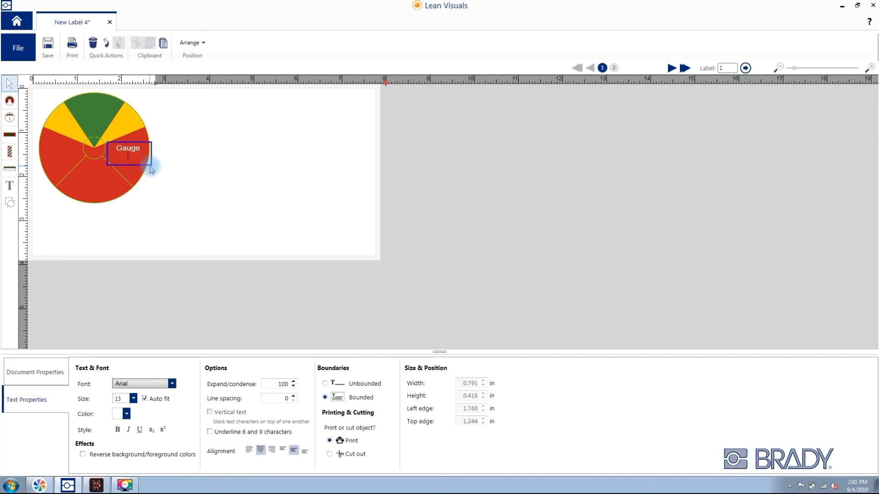
text(123)
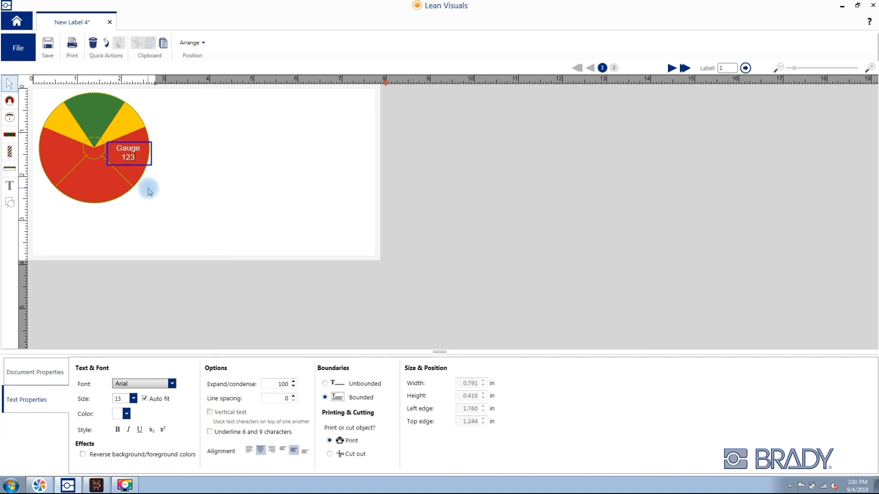